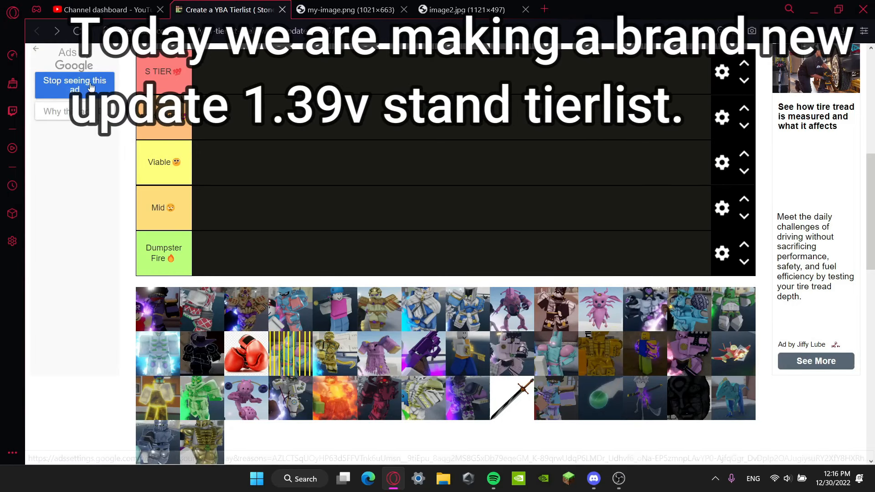
- Dismiss the side ad and compare the YBA list against the my-image.png and image2.jpg references
click(74, 85)
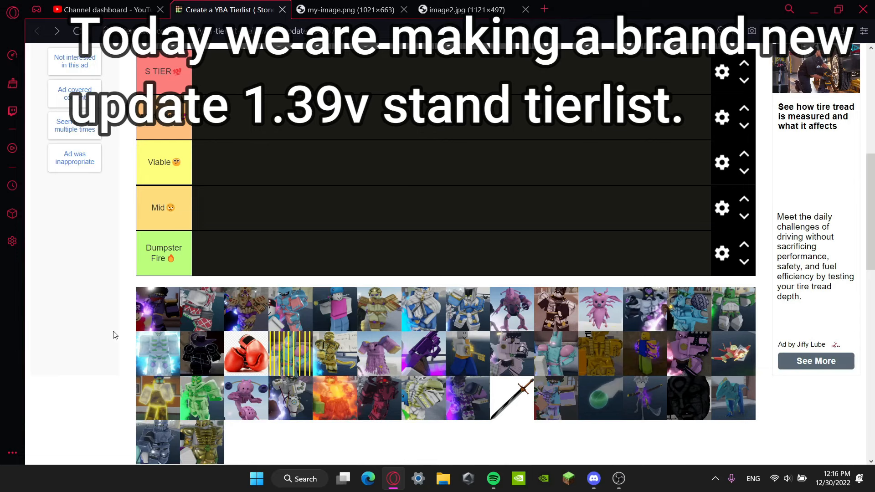
click(461, 10)
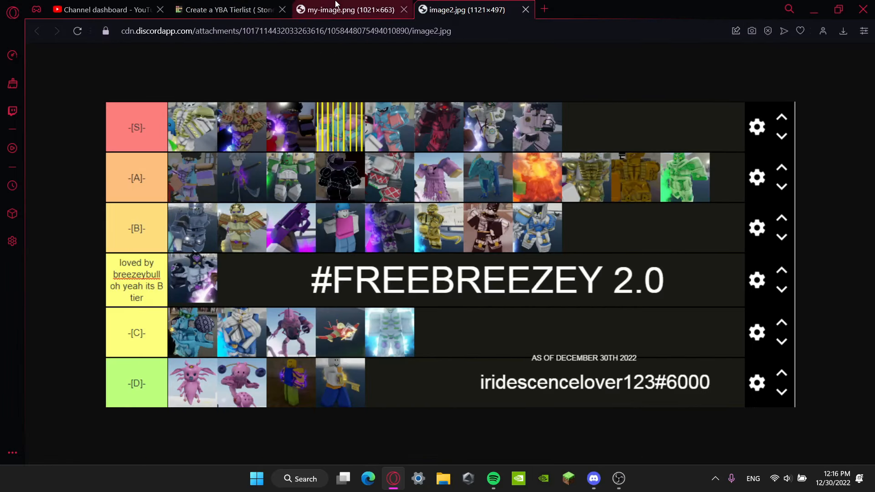
click(346, 10)
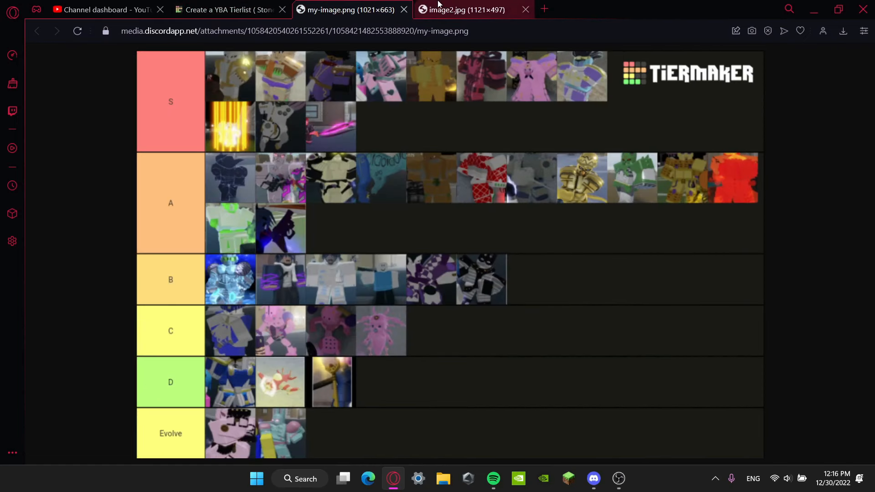
click(226, 10)
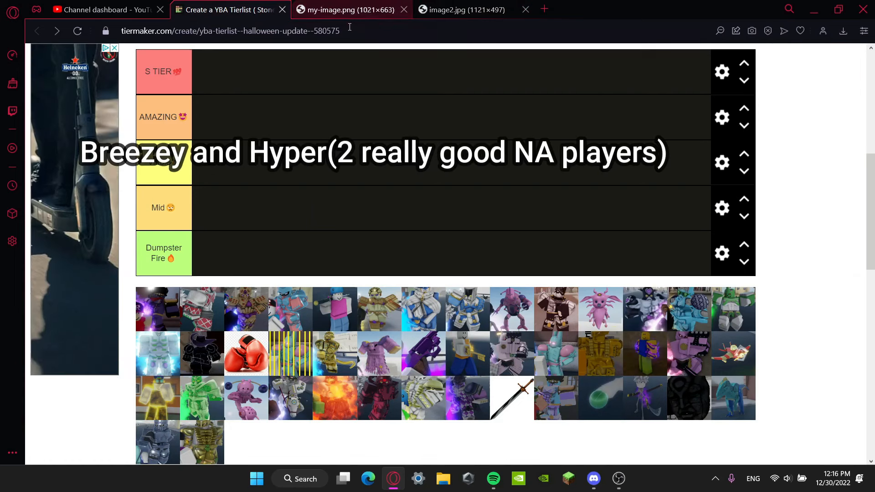
click(346, 9)
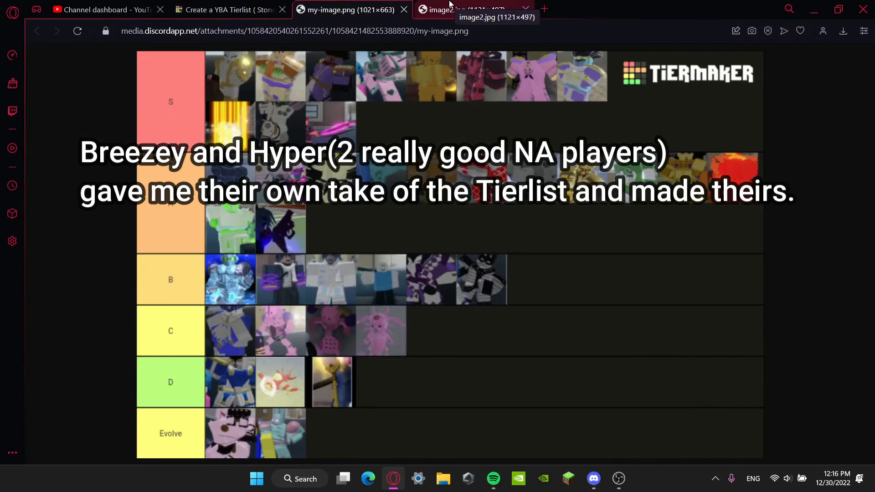
click(229, 9)
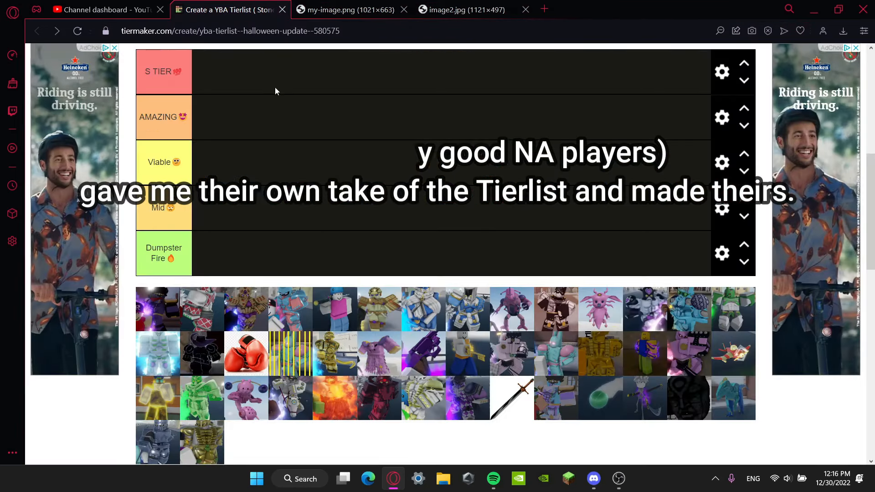
click(346, 9)
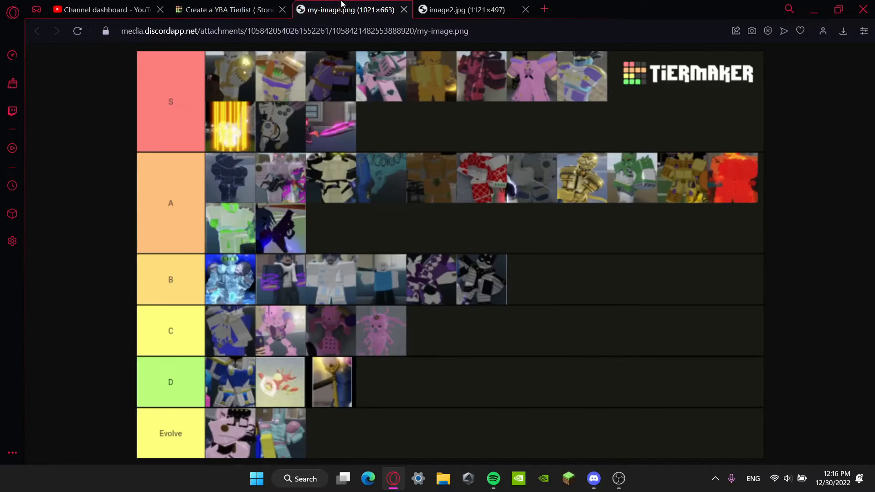
click(463, 9)
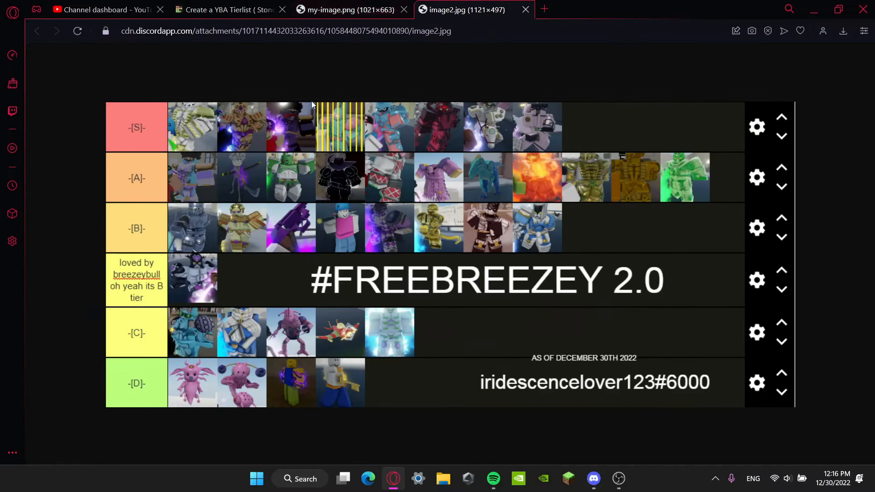
click(223, 9)
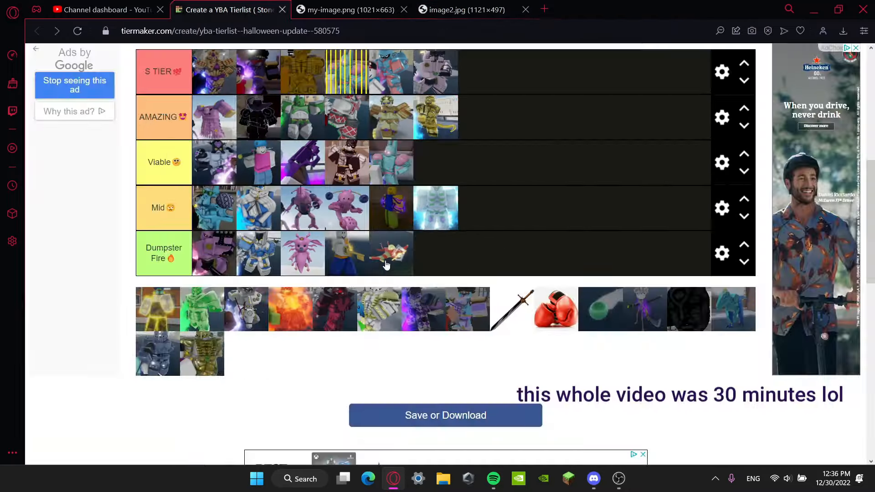
click(463, 9)
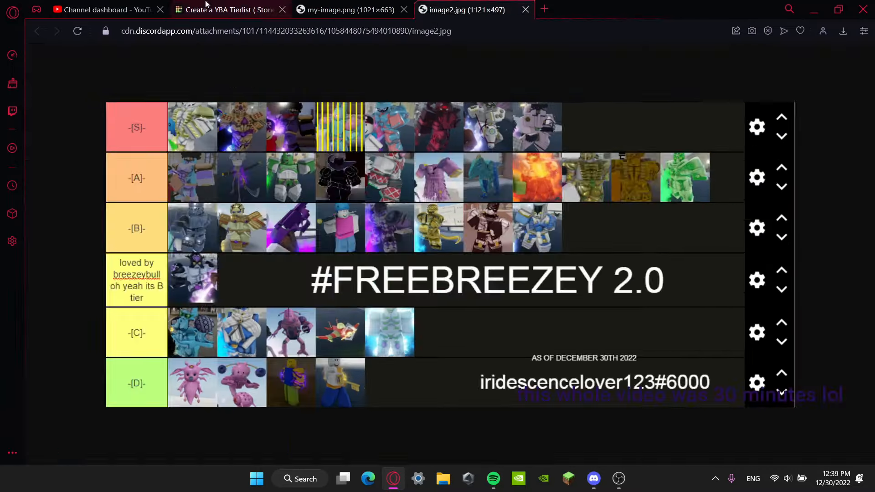
click(226, 10)
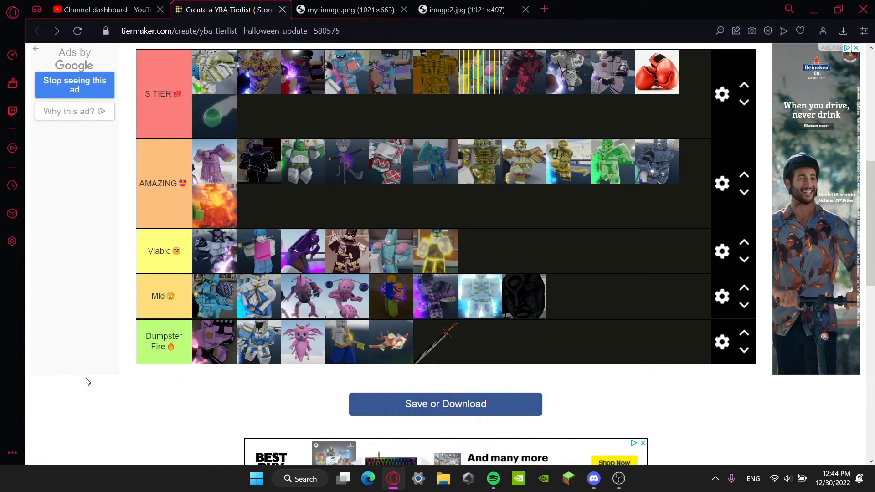
mouse_move(140, 235)
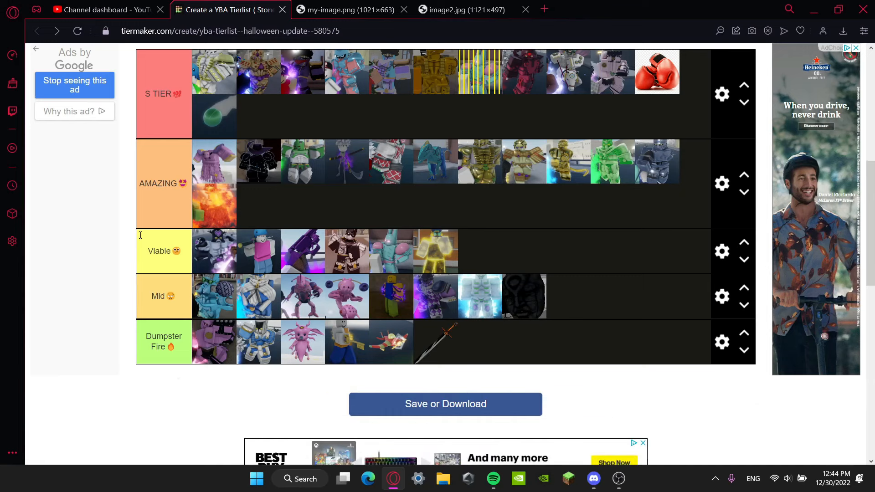
mouse_move(455, 345)
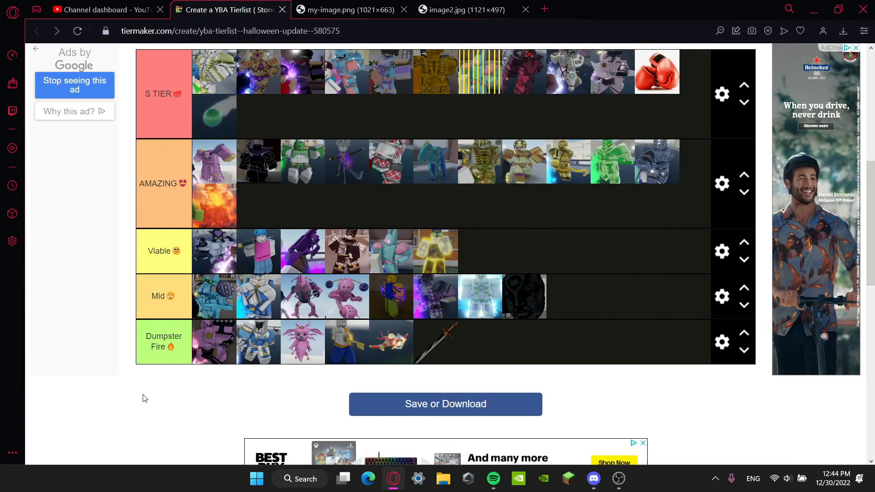
mouse_move(601, 420)
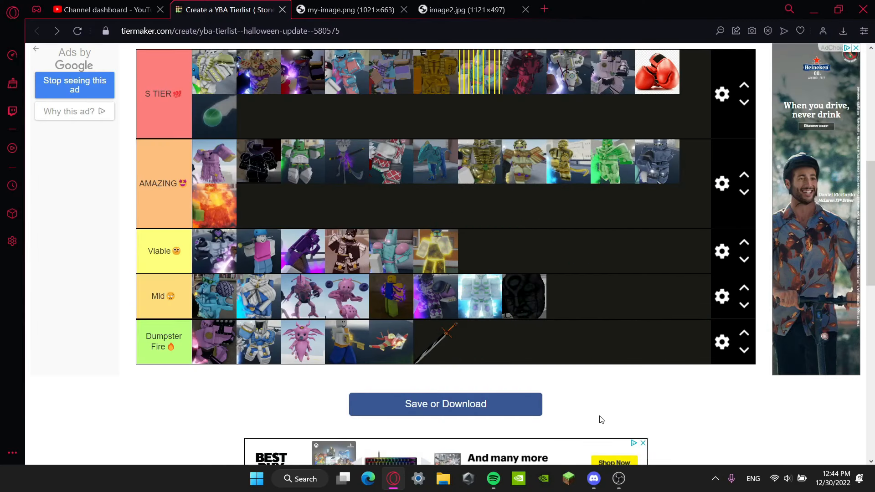
- Switch to the my-image.png tab to view the TierMaker-branded reference list
click(346, 10)
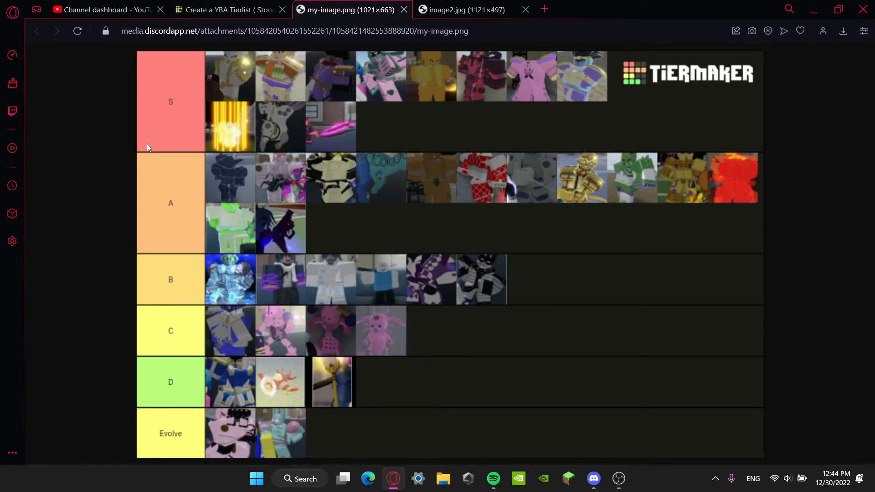
- Check the image2.jpg reference, then return to the finished YBA tier list
click(461, 9)
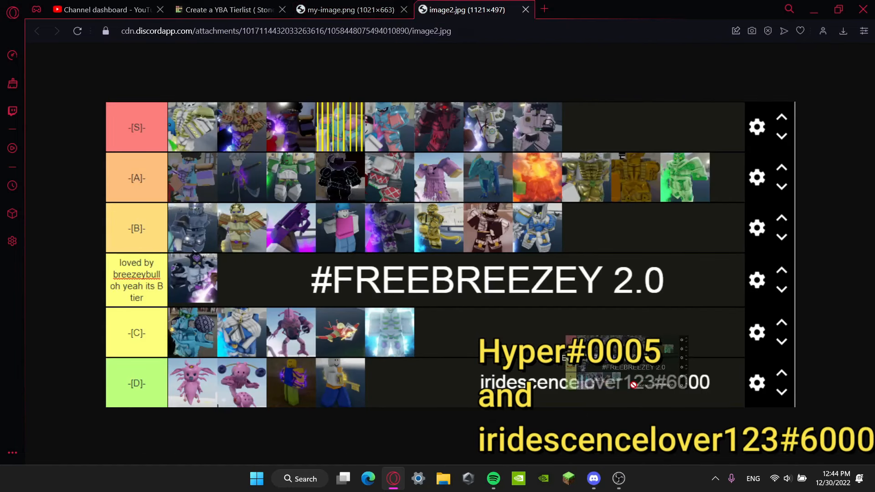
click(346, 10)
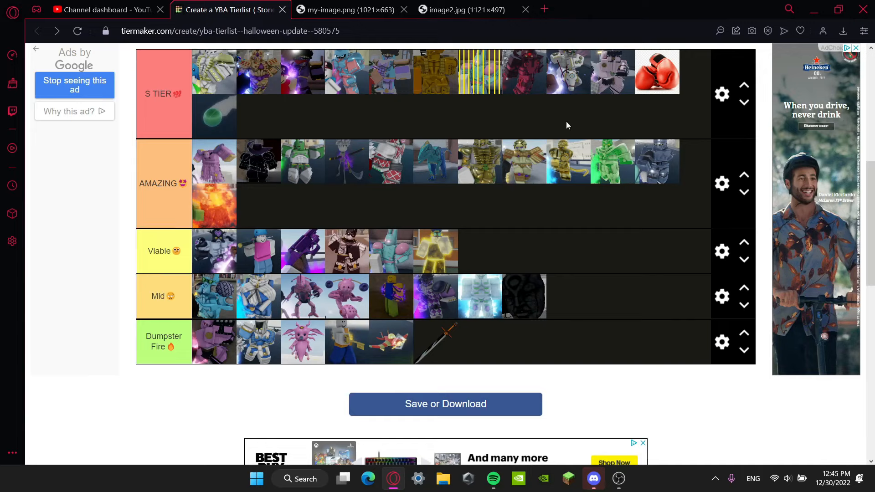
mouse_move(251, 251)
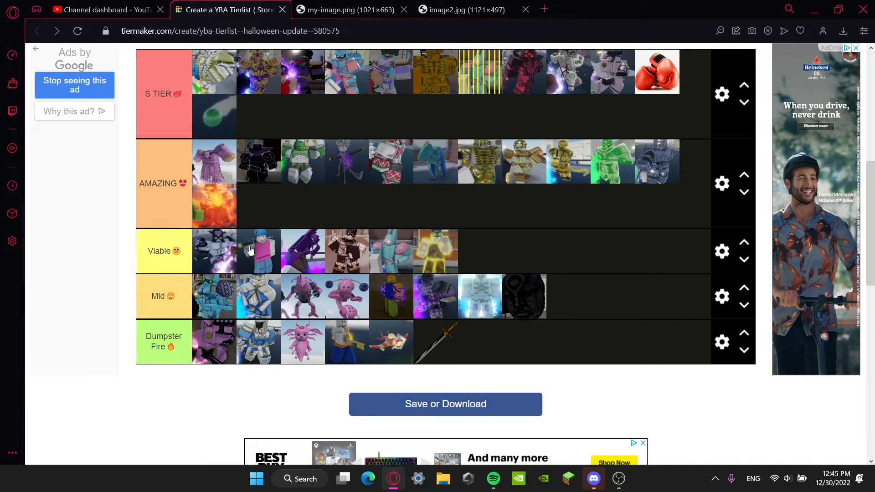
mouse_move(507, 299)
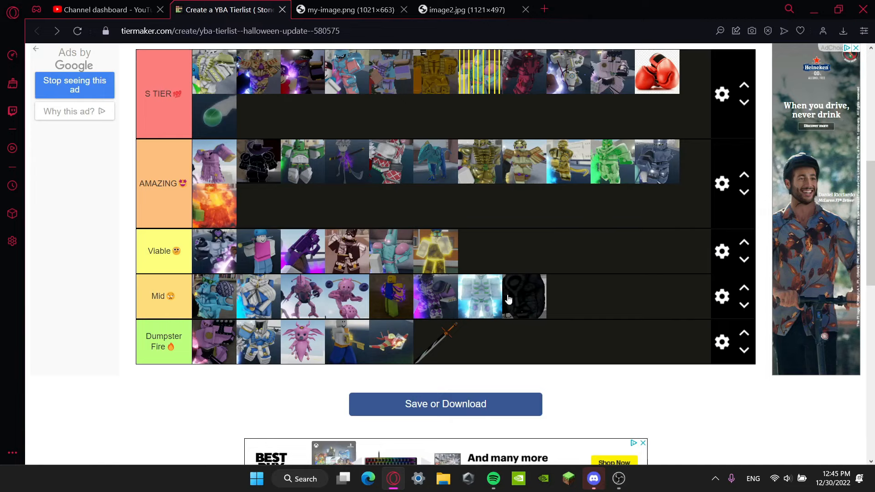
mouse_move(281, 383)
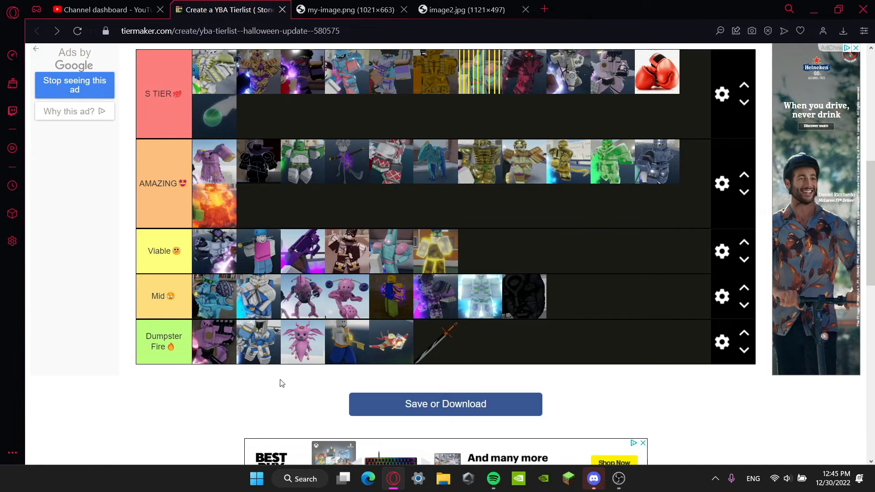
mouse_move(446, 384)
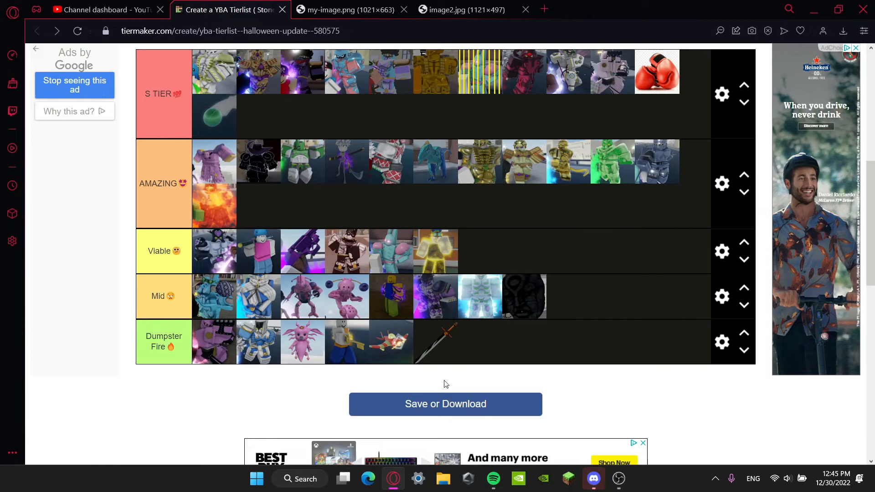
mouse_move(457, 380)
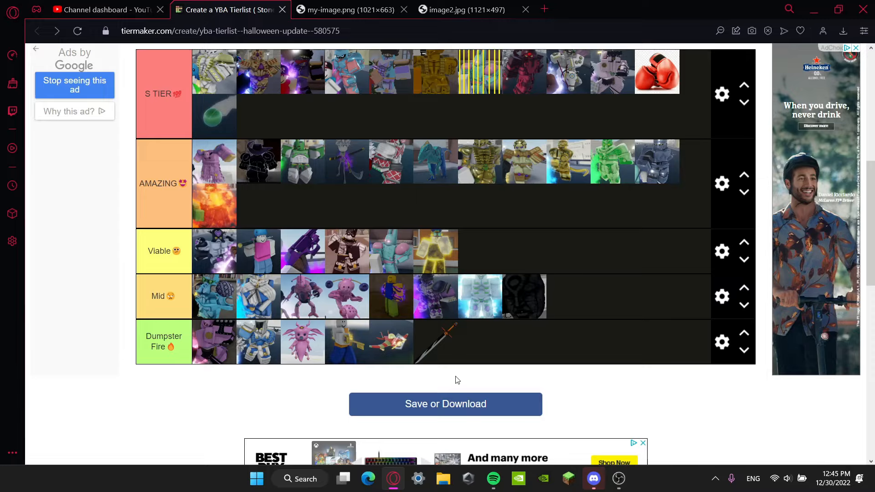